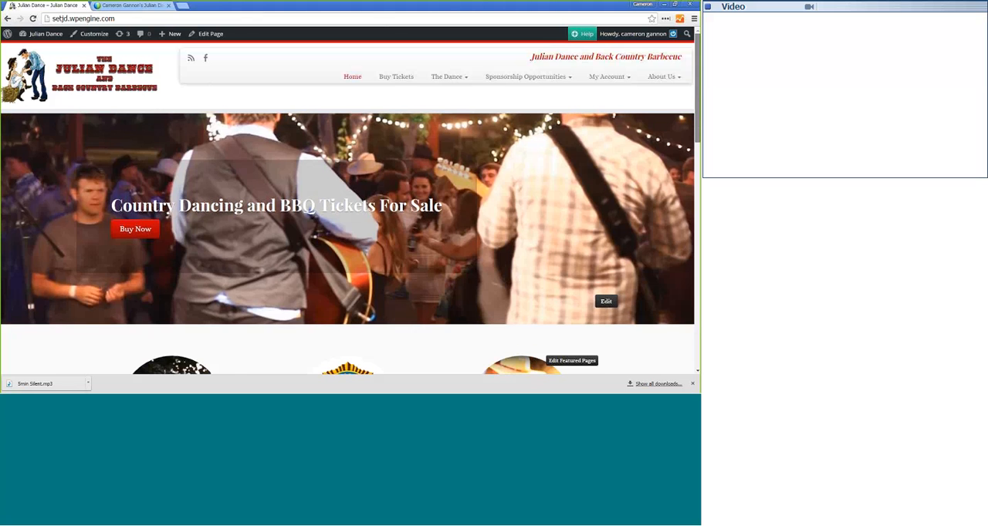
Advance the homepage slider to the 'Featured on NBC Channel 7' BBQ ticket slide.
scroll("down", 3)
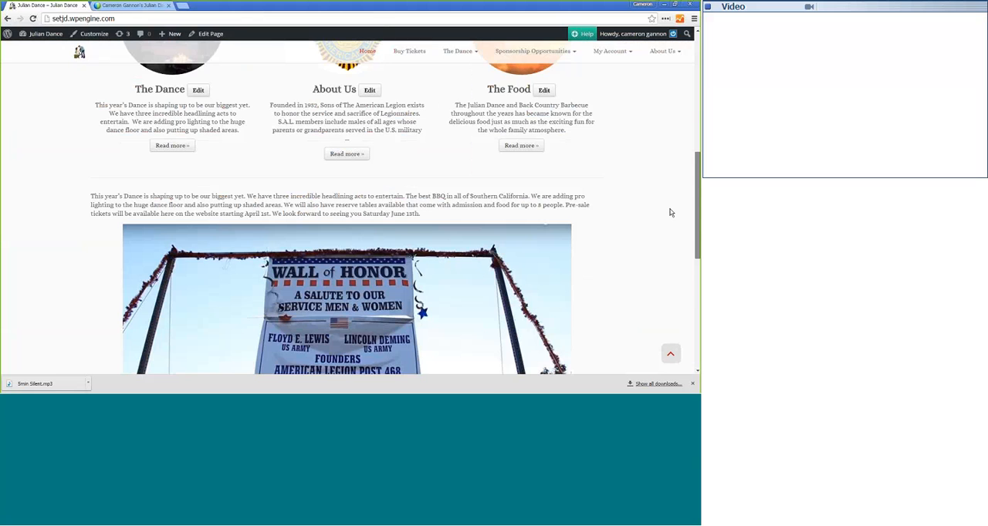
scroll("up", 3)
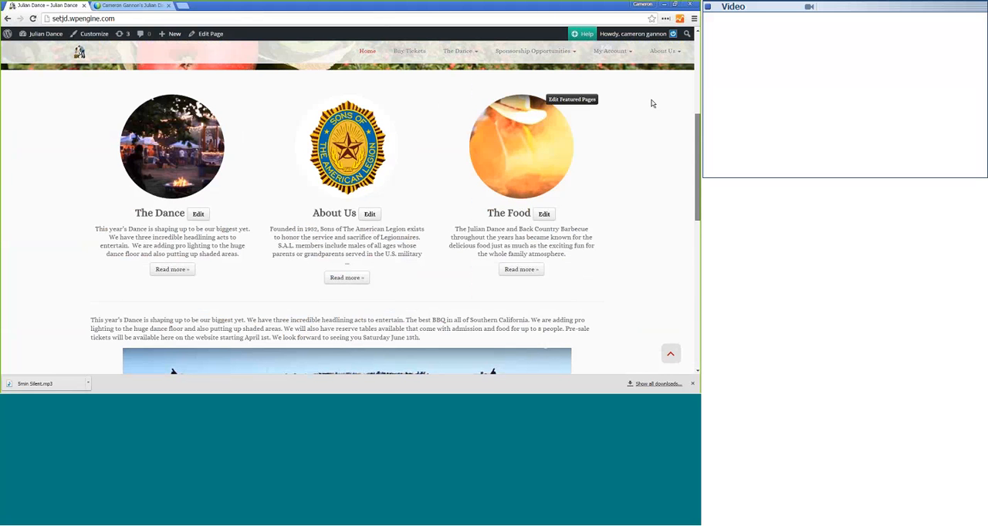
scroll("up", 3)
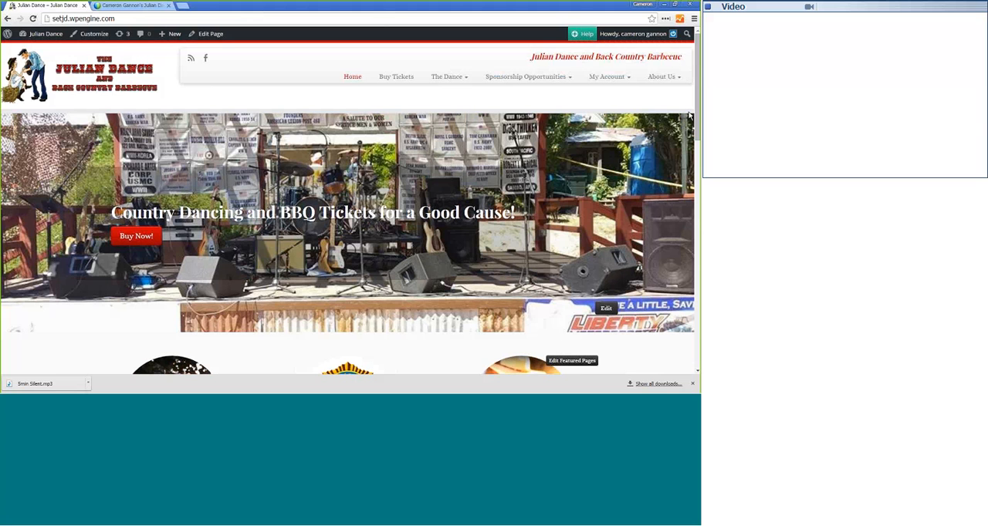
mouse_move(392, 176)
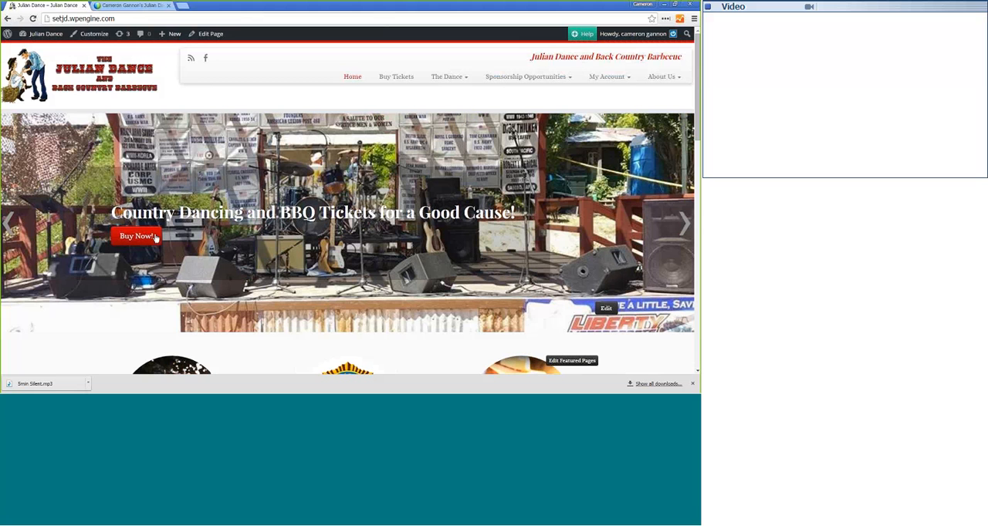
mouse_move(683, 224)
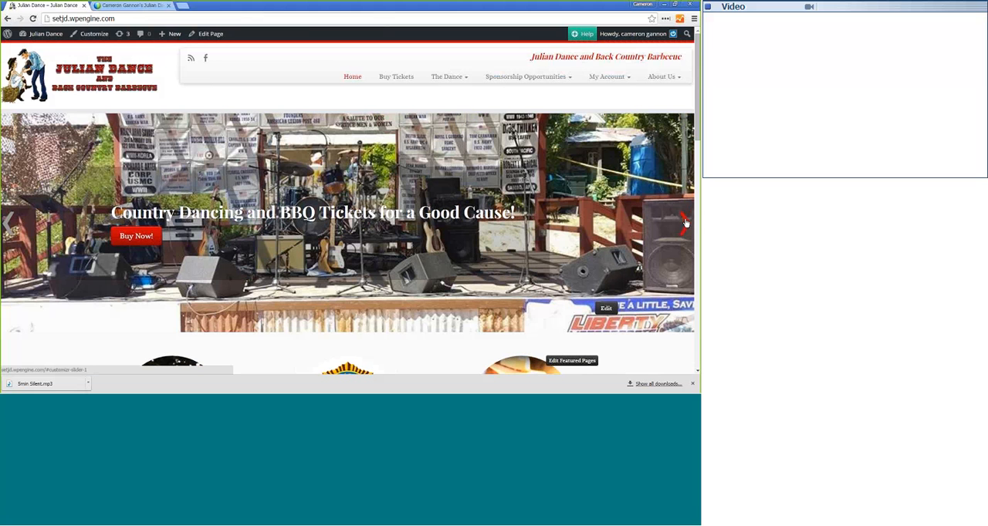
left_click(682, 222)
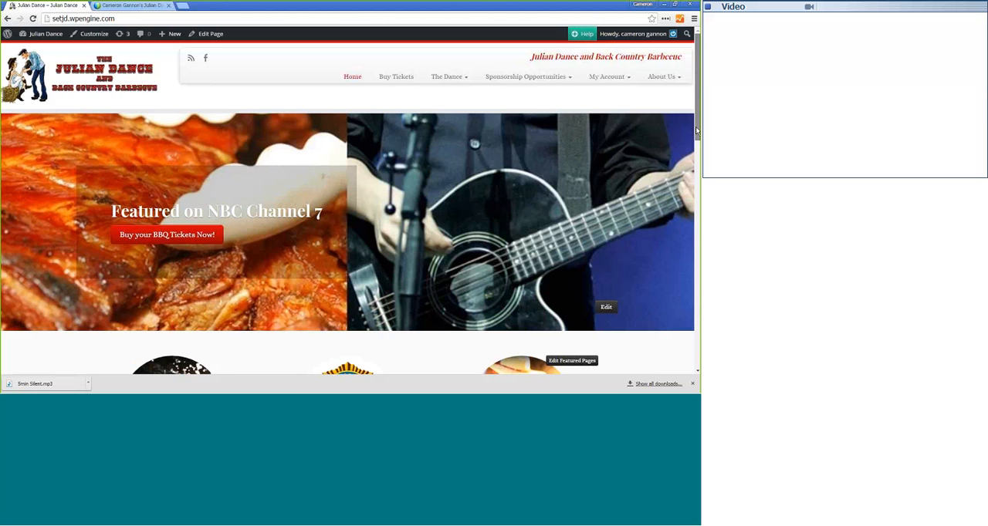
Browse down the homepage, then choose Photo Gallery under The Dance menu.
scroll("down", 3)
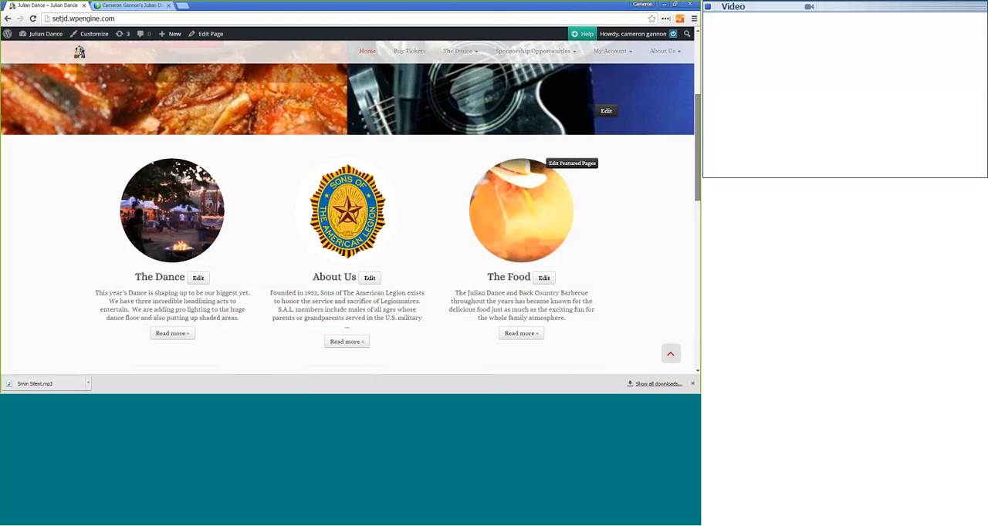
scroll("down", 3)
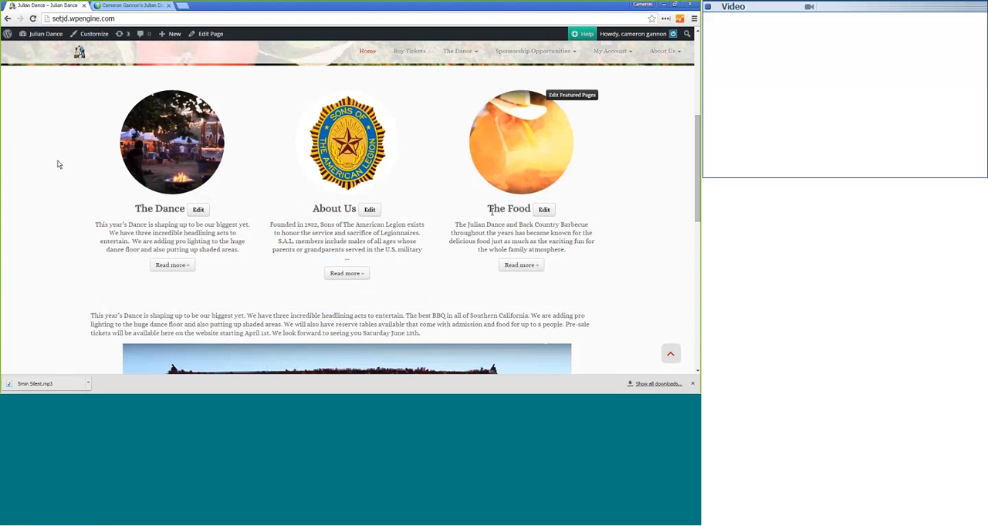
mouse_move(502, 213)
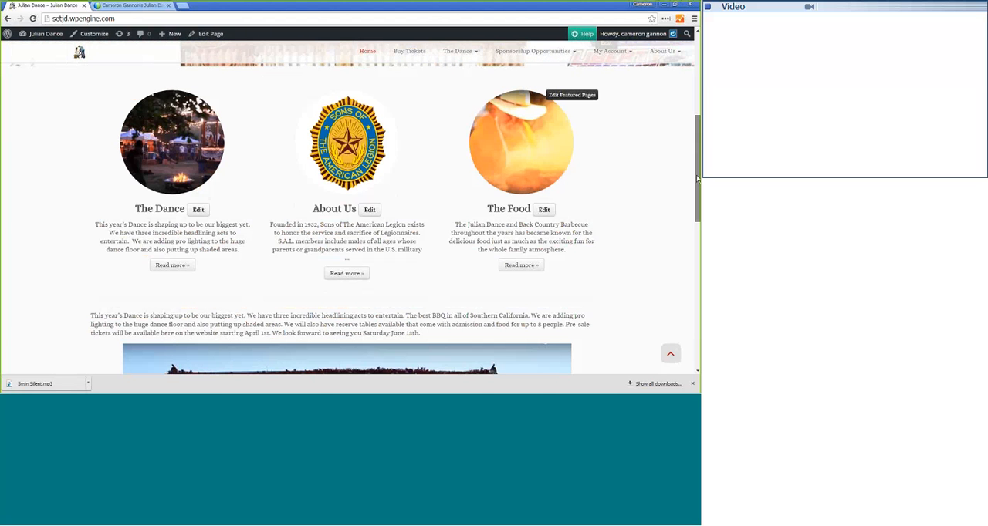
scroll("up", 3)
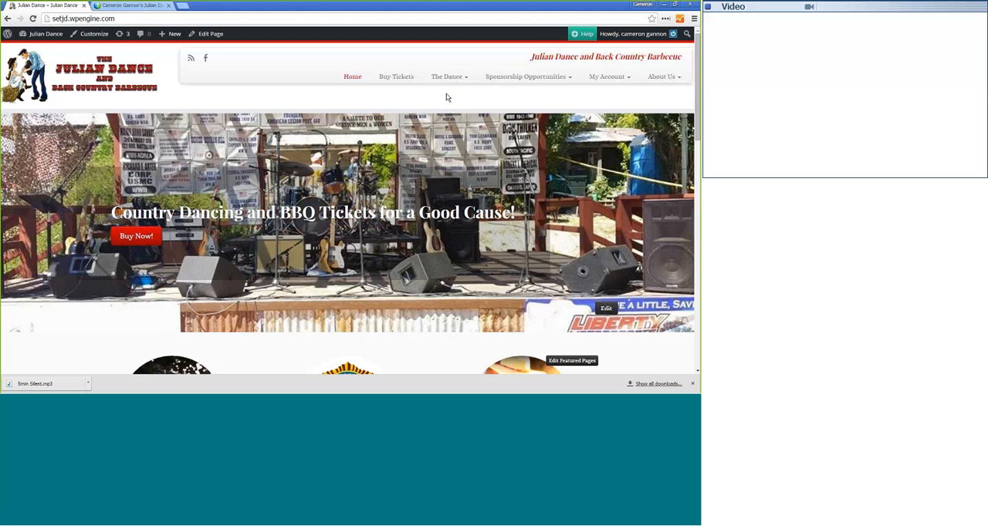
left_click(447, 78)
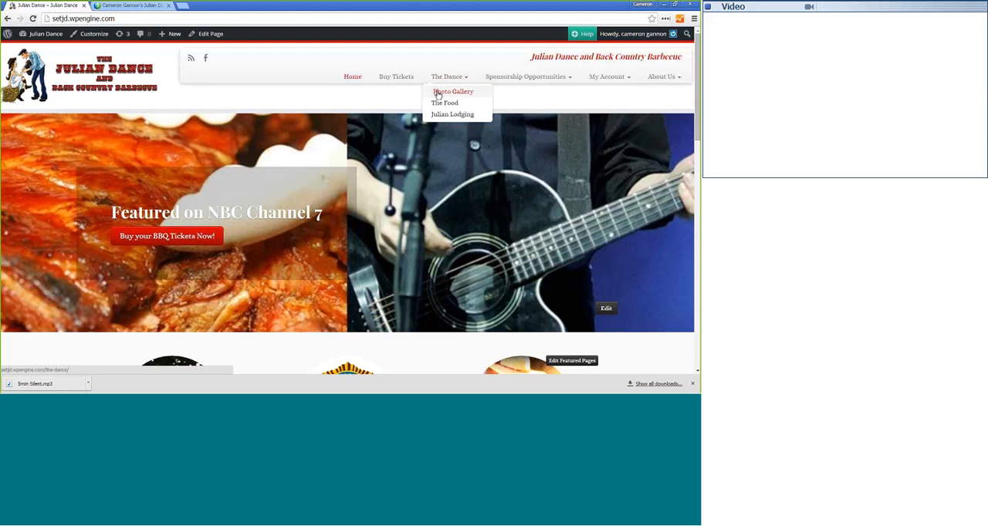
left_click(452, 91)
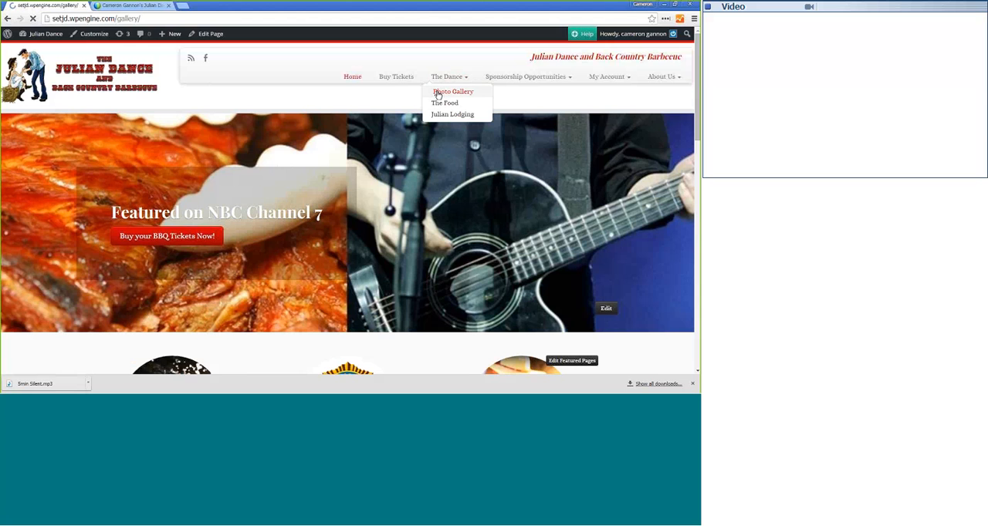
Load the Gallery page and browse down through its event, music and food photo thumbnails.
left_click(452, 91)
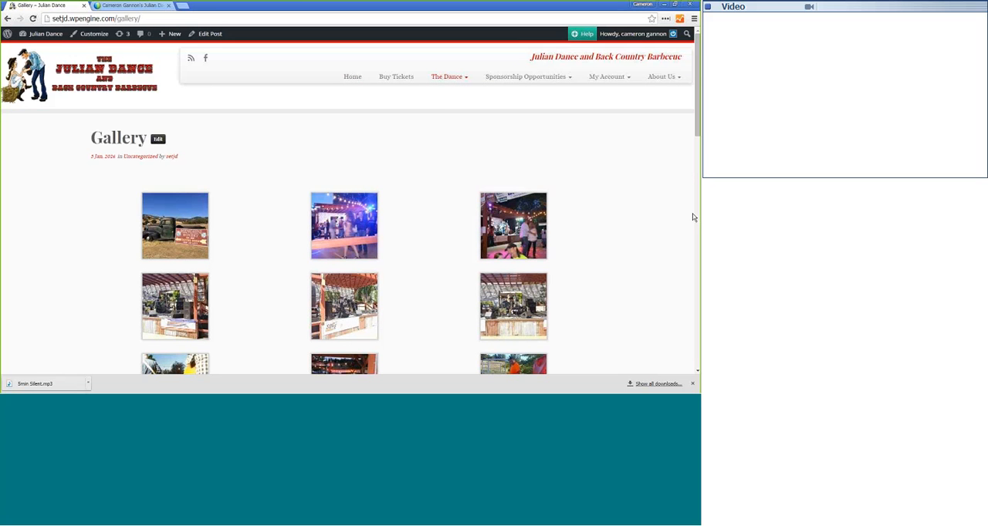
scroll("down", 3)
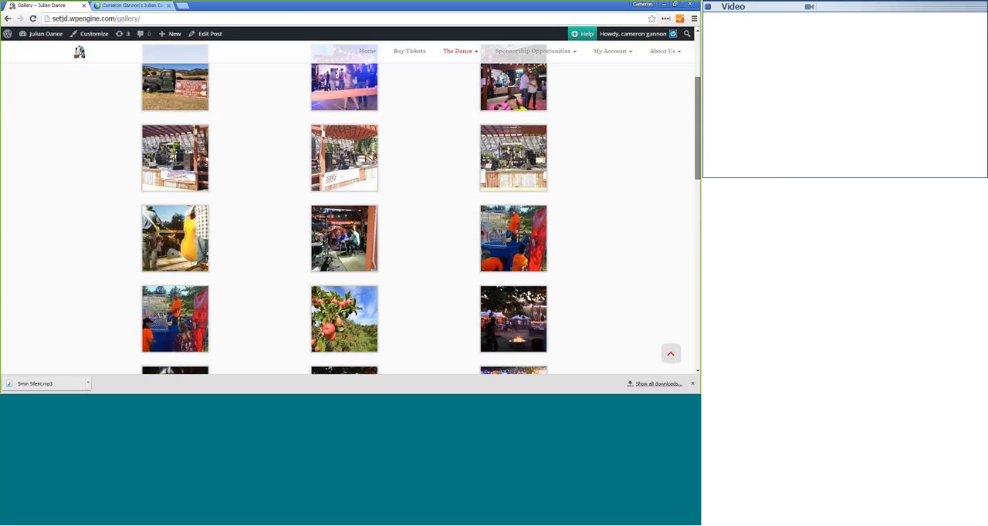
scroll("down", 3)
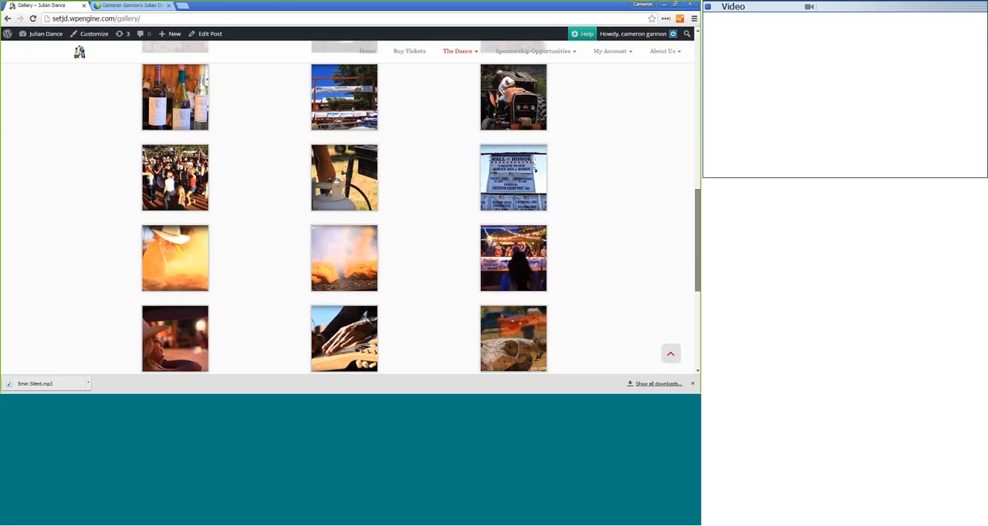